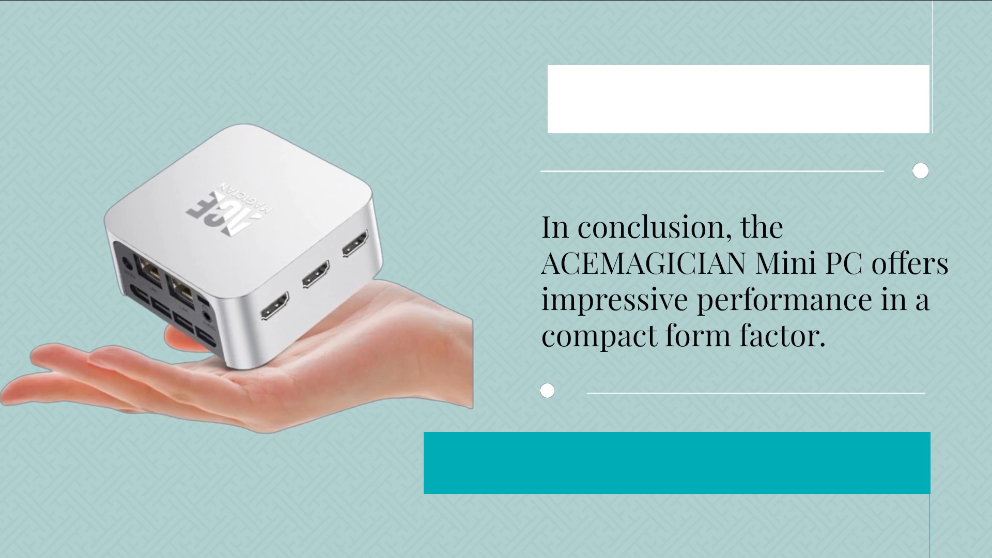
{"action": "key", "text": "Right"}
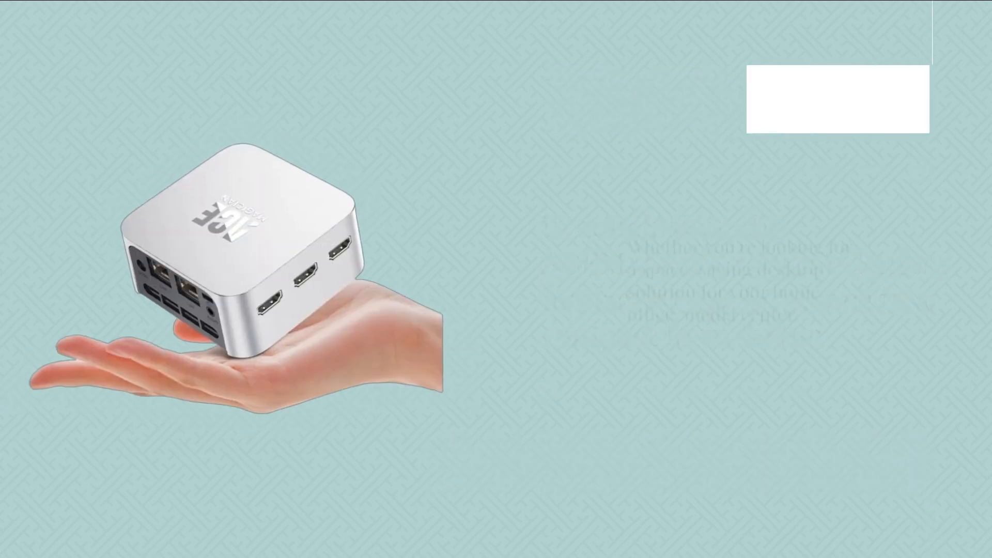